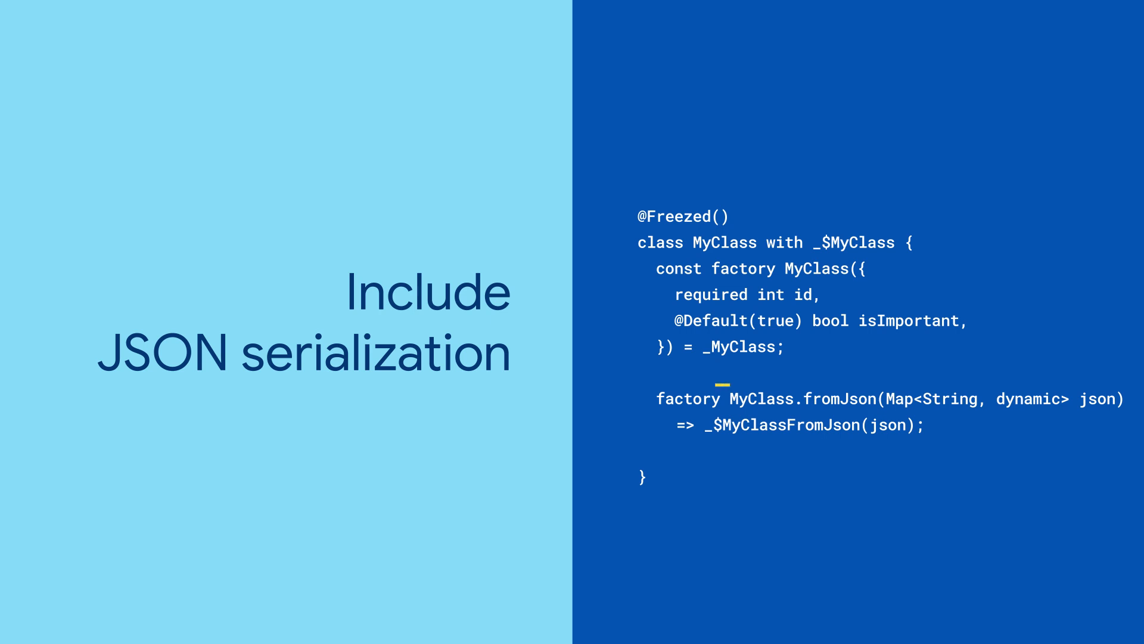
pyautogui.click(877, 398)
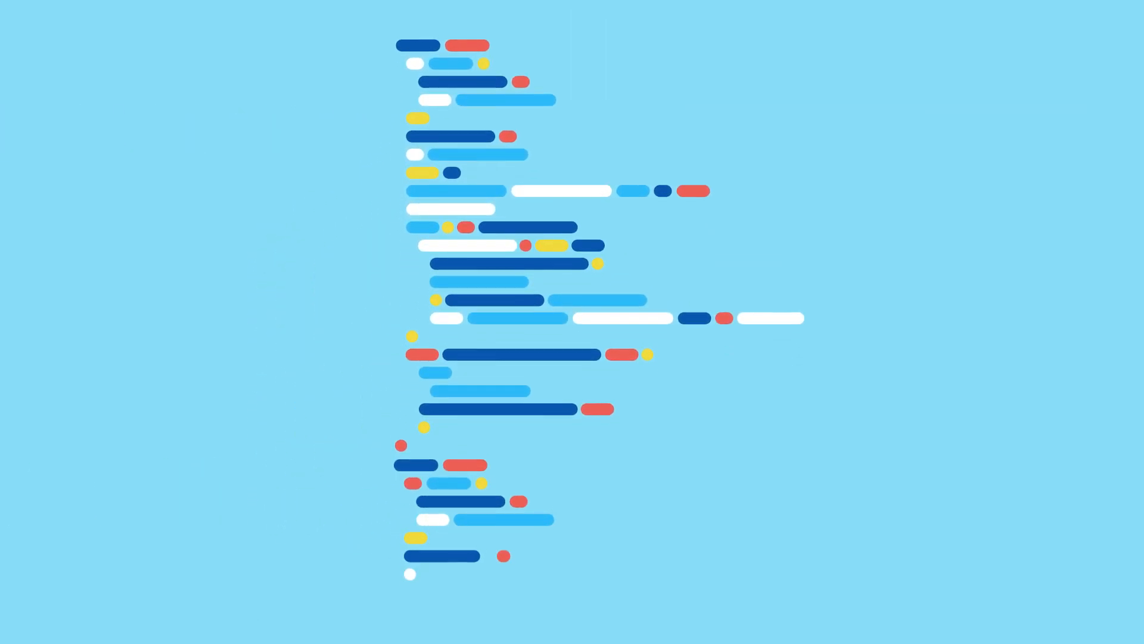
pyautogui.scroll(-3)
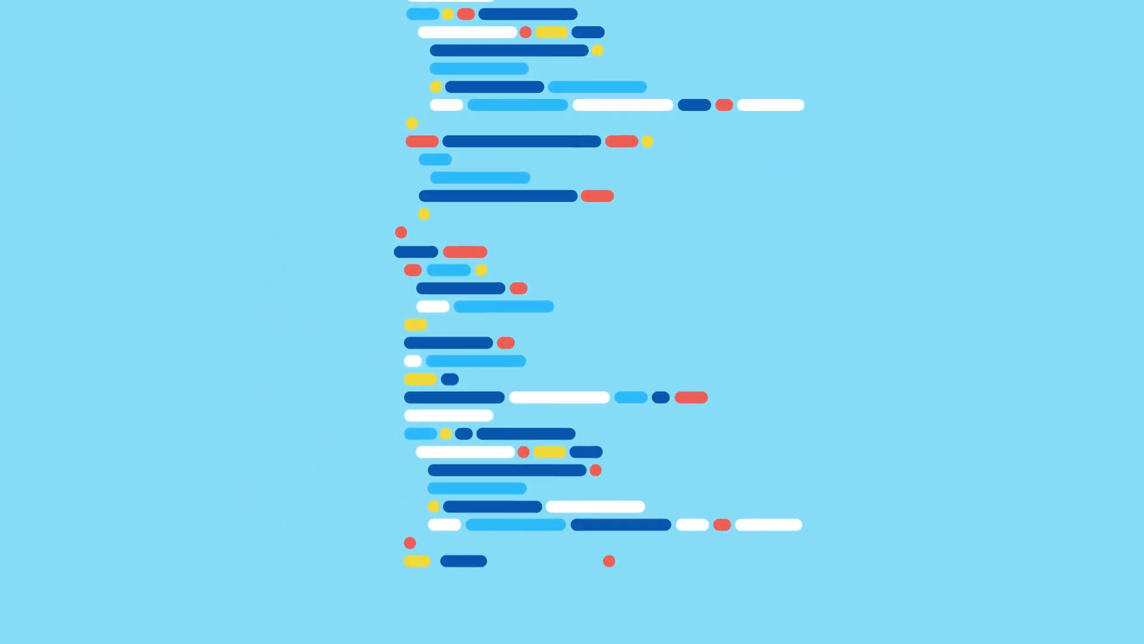
pyautogui.scroll(-3)
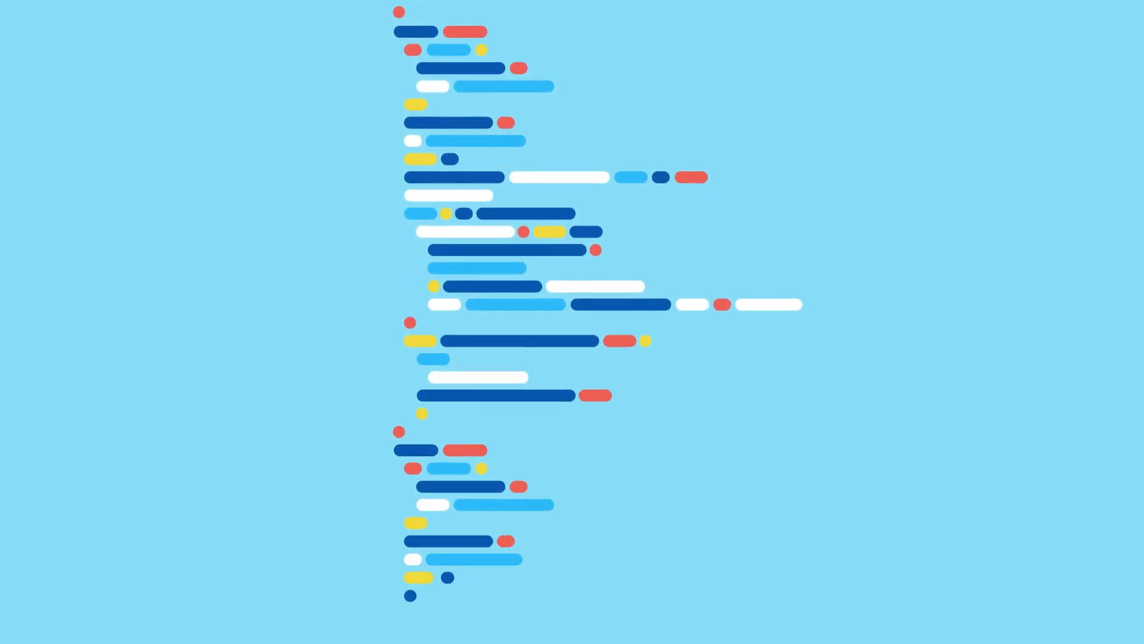
pyautogui.scroll(-3)
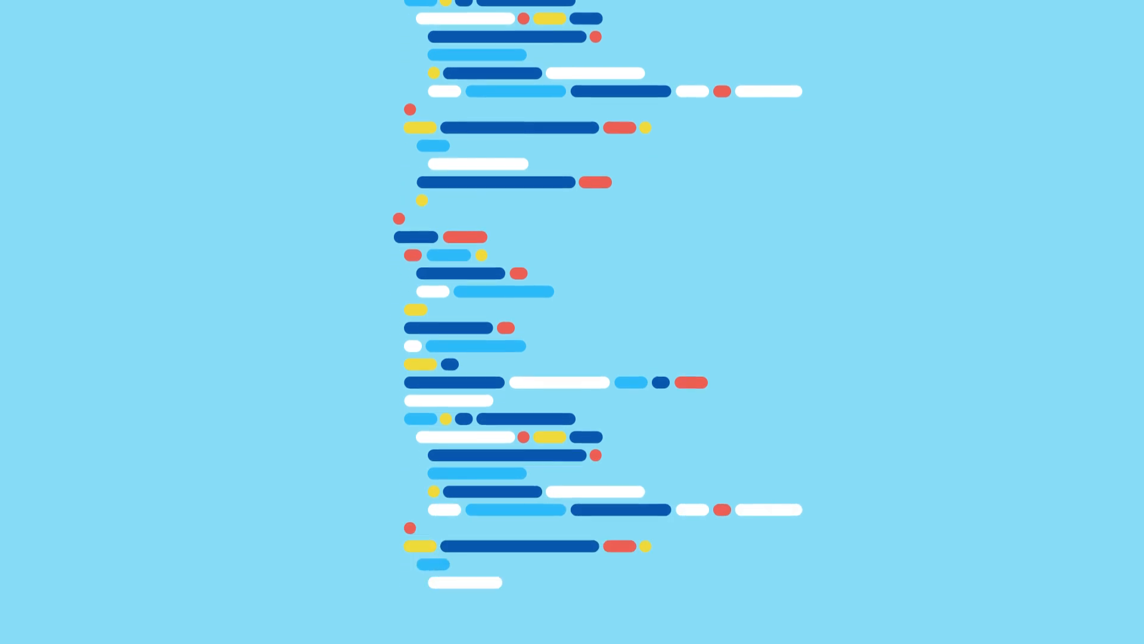